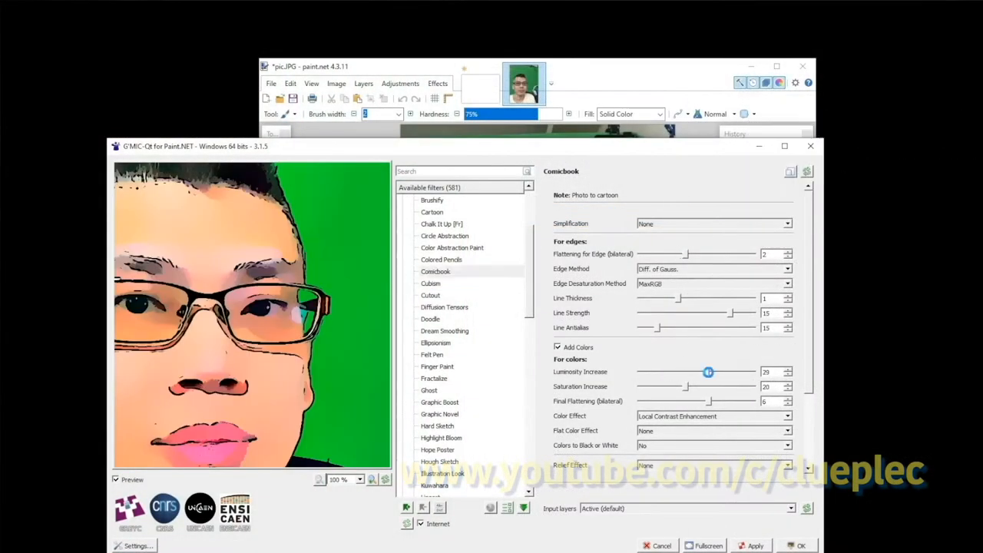
# Adjust a slider in the G'MIC-Qt Comicbook filter to preview the cartoonised portrait
pyautogui.moveTo(707, 372); pyautogui.dragTo(685, 371)
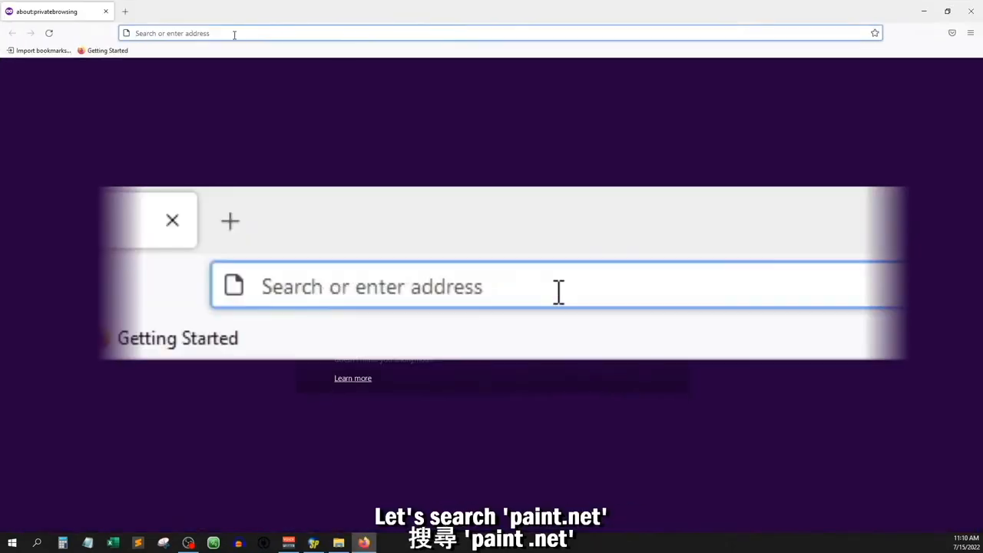
# Search 'paint .net', reach getpaint.net's dotPDN download page and download the paint.net 4.3.11 zip
pyautogui.write('paint .net')
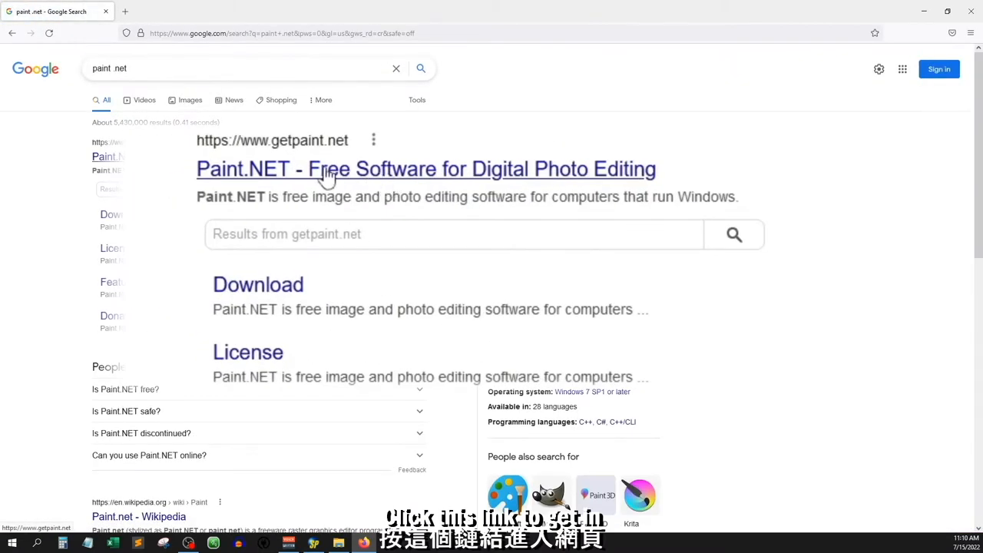
pyautogui.click(426, 169)
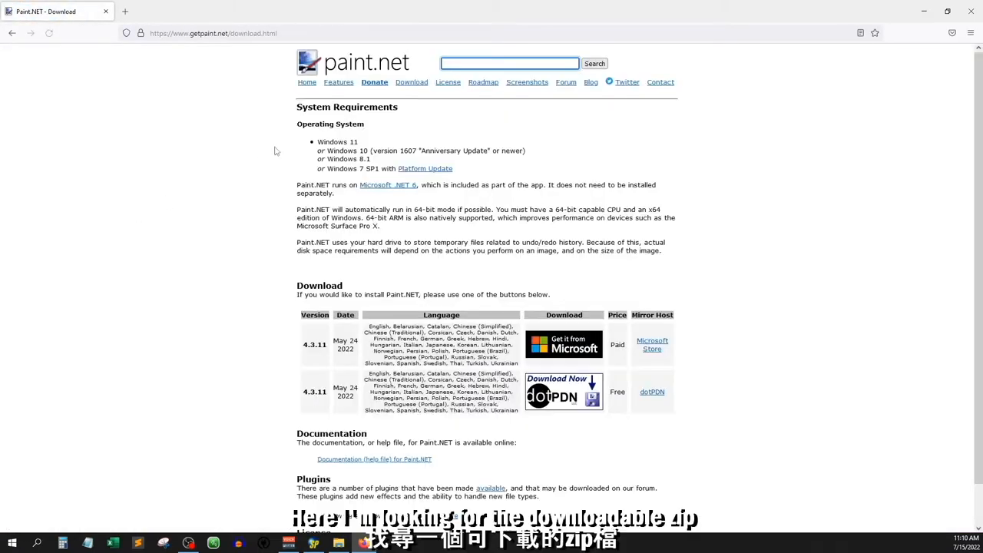
pyautogui.moveTo(397, 132)
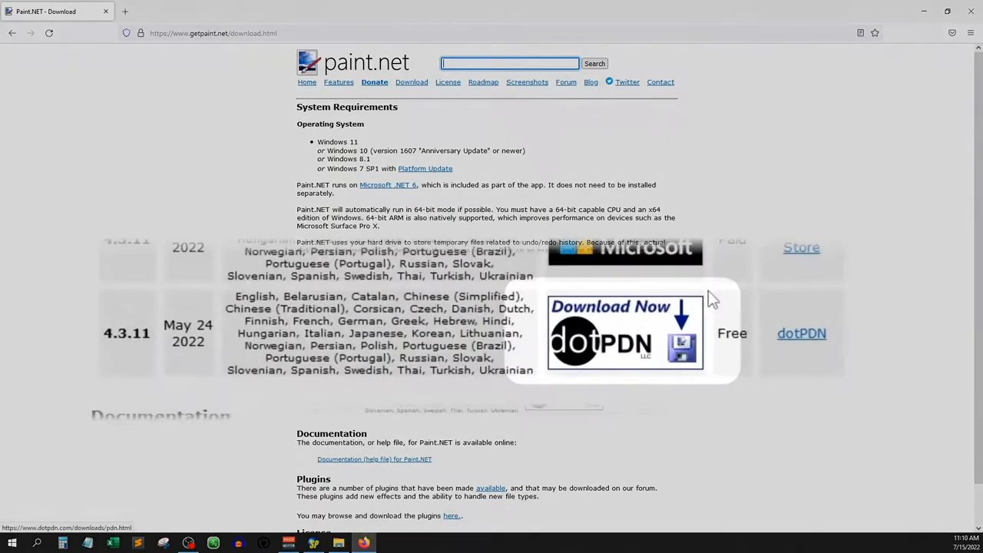
pyautogui.moveTo(602, 338)
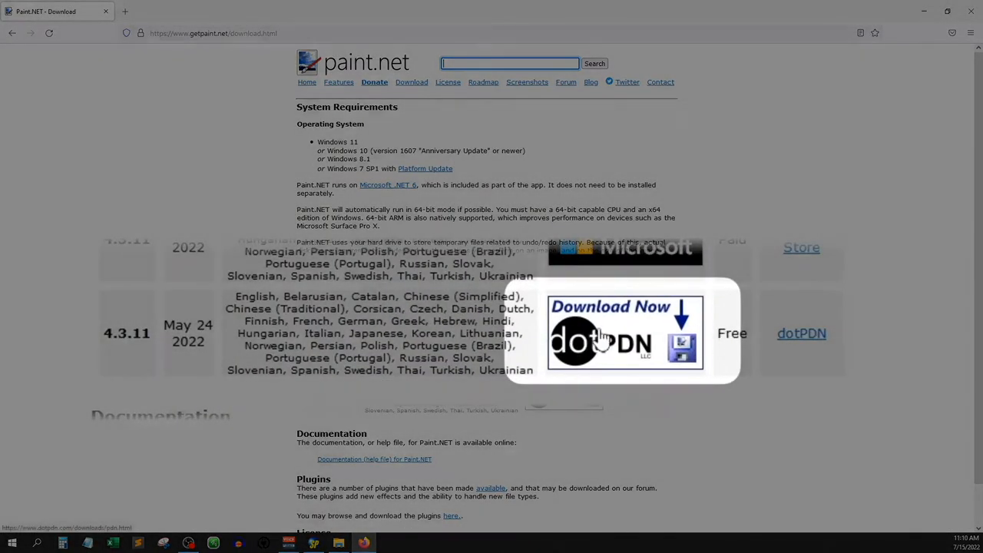
pyautogui.click(624, 332)
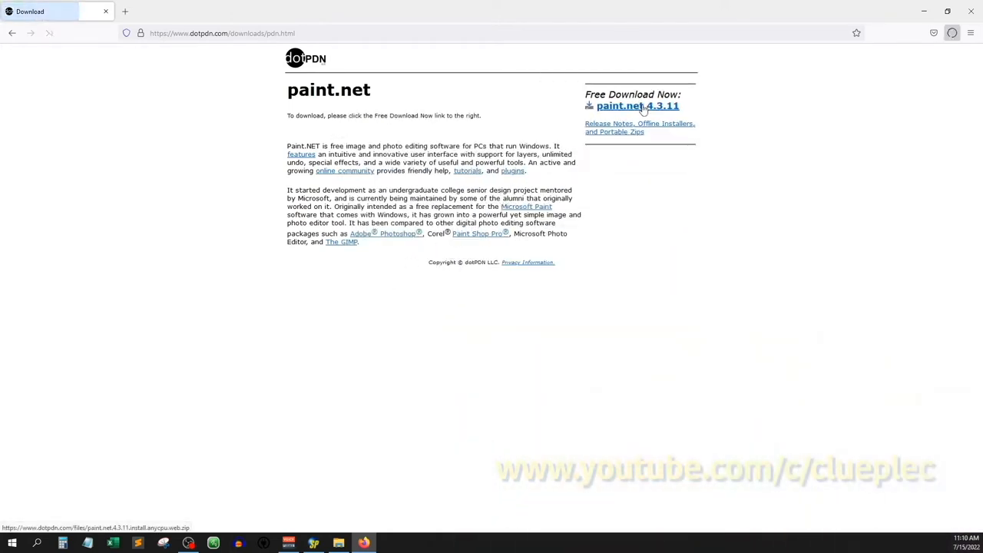
pyautogui.click(638, 104)
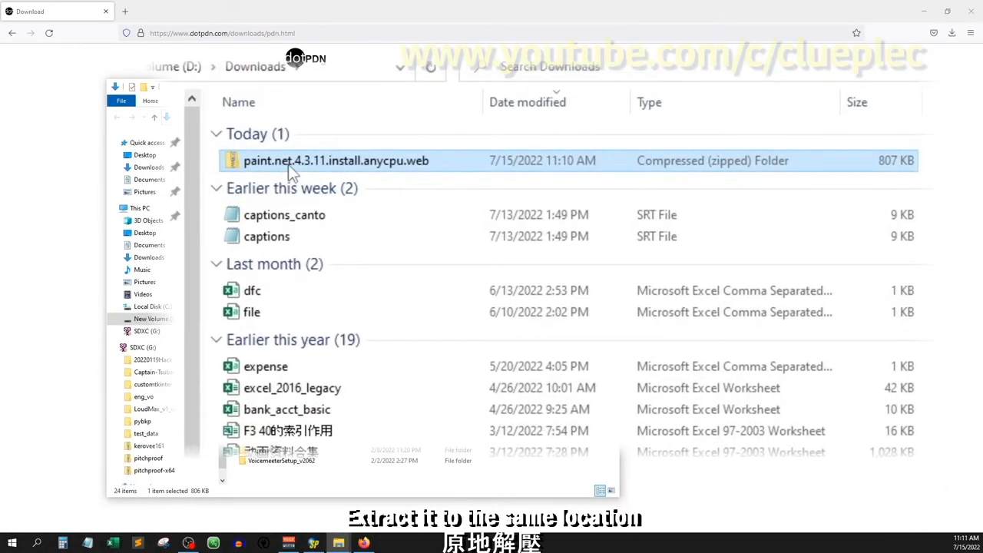
# Extract the paint.net 4.3.11 zip in Downloads and enter the extracted folder with the installer
pyautogui.rightClick(335, 160)
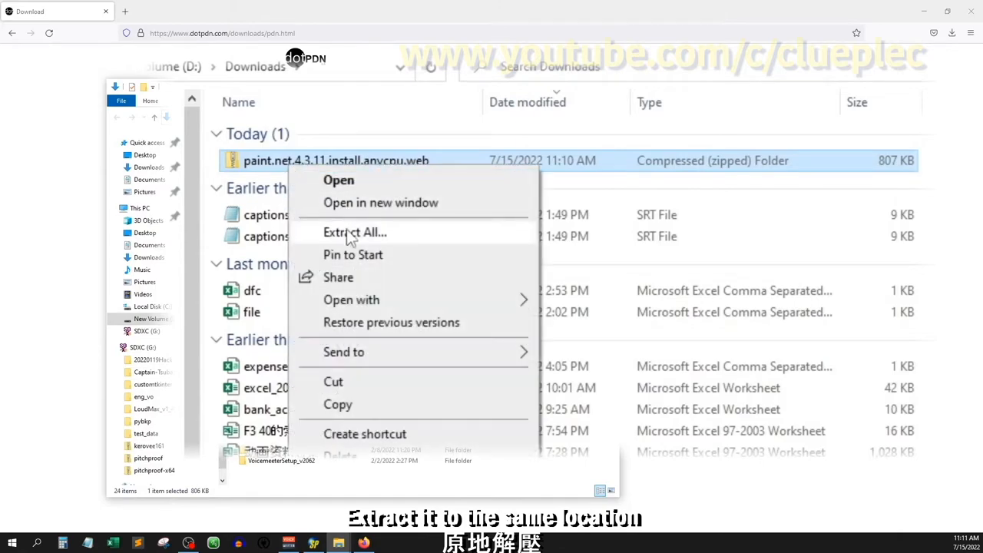
pyautogui.click(355, 232)
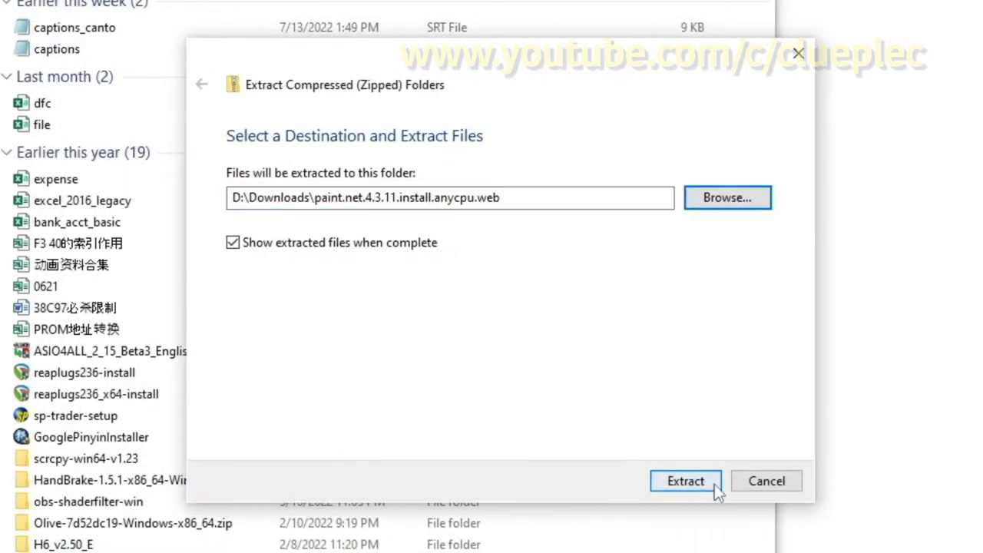
pyautogui.click(685, 481)
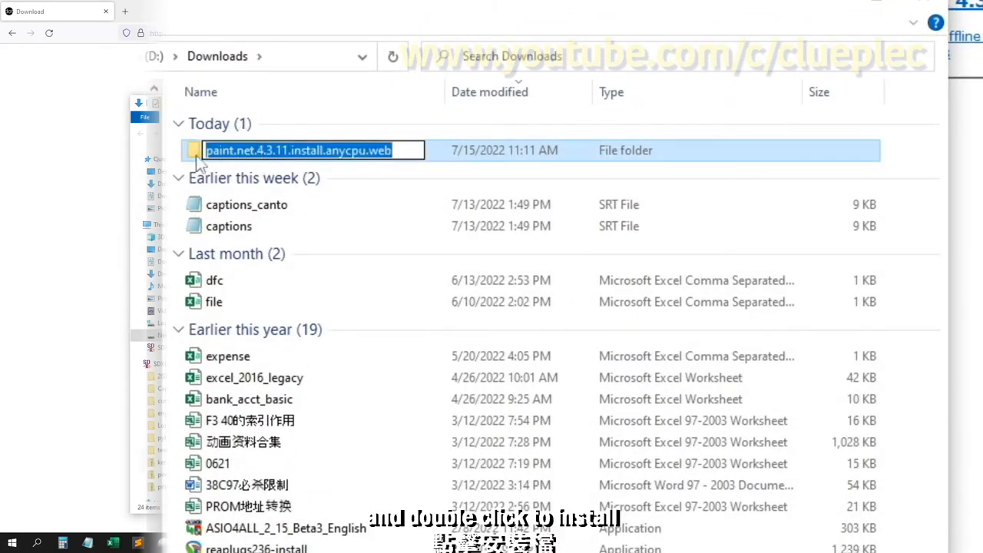
pyautogui.doubleClick(298, 150)
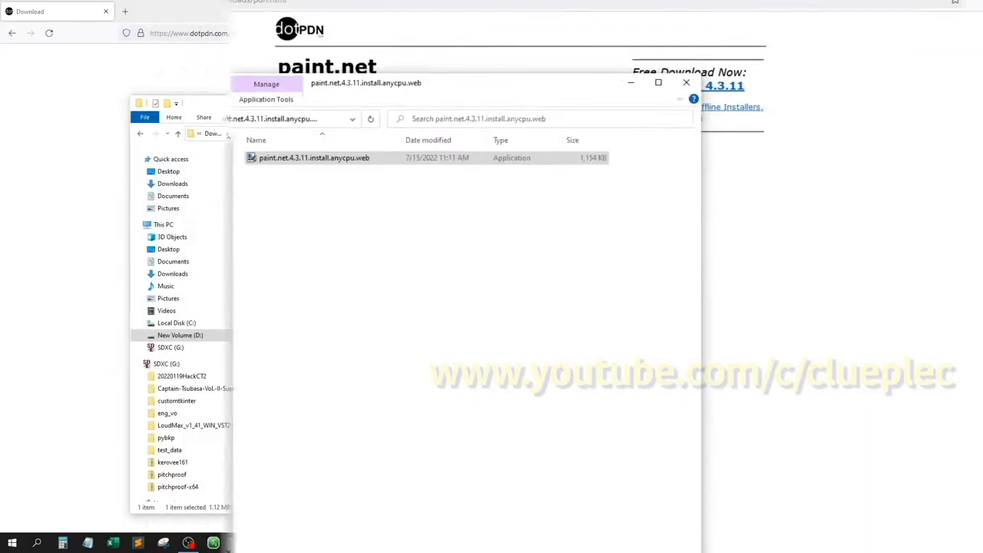
# Run the paint.net installer with the Custom method and accept the shortcut and update options
pyautogui.doubleClick(313, 157)
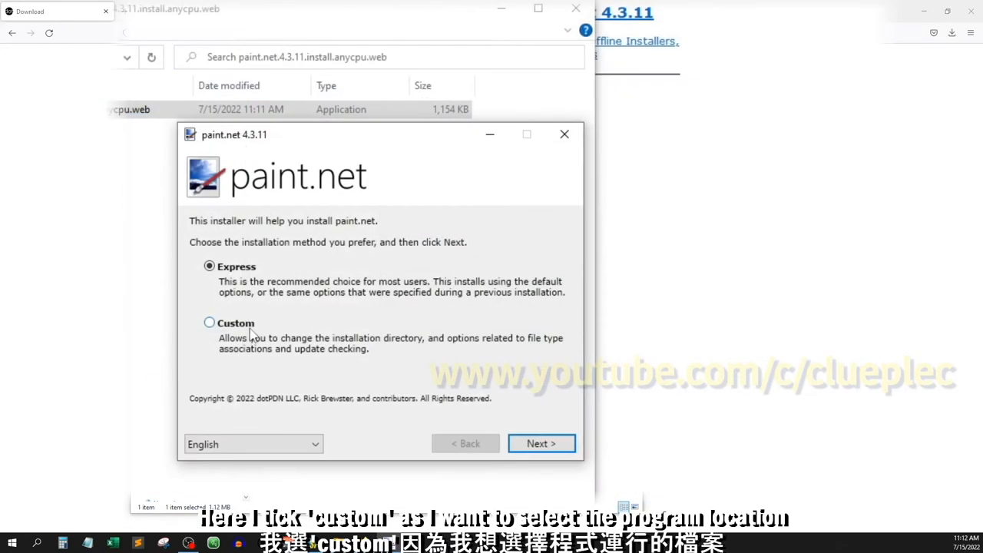
pyautogui.click(209, 322)
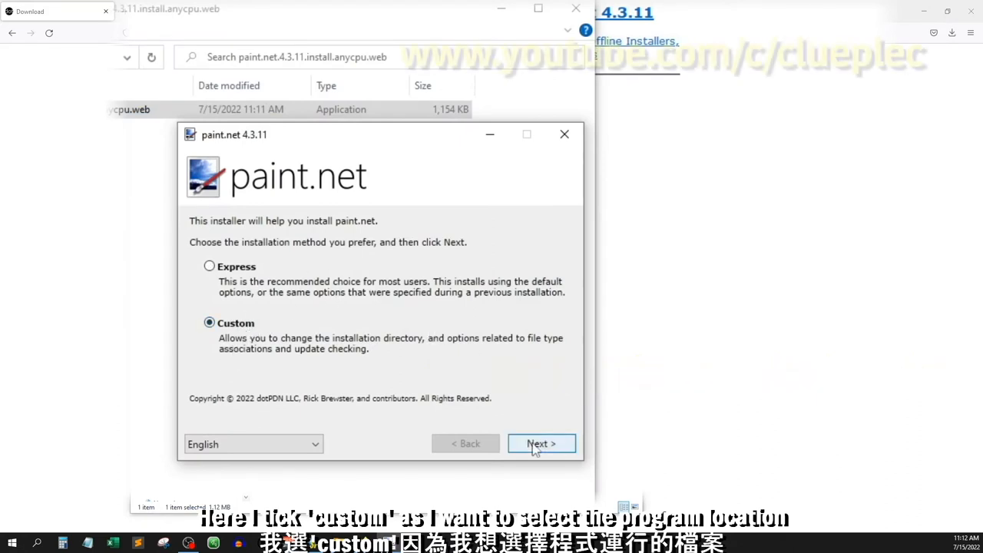
pyautogui.click(254, 444)
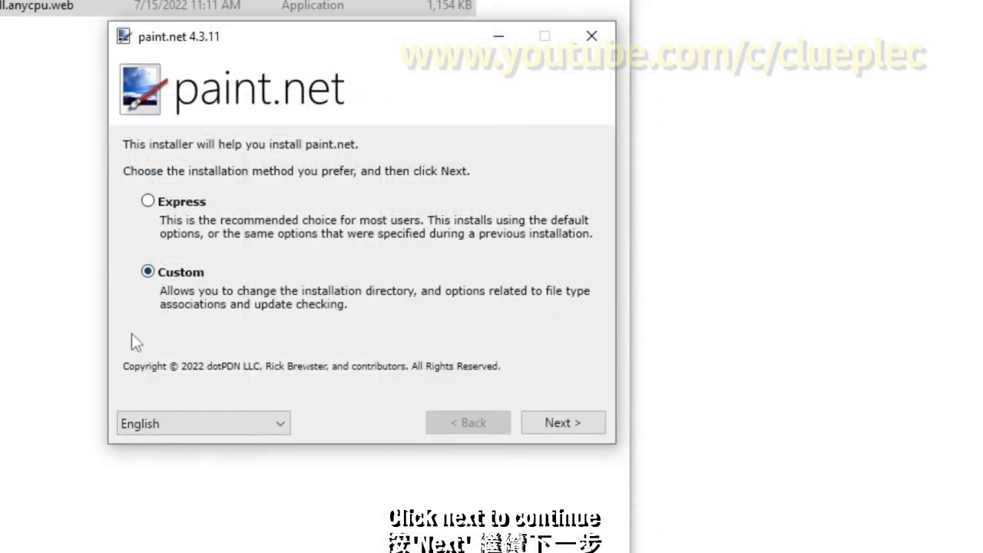
pyautogui.click(562, 423)
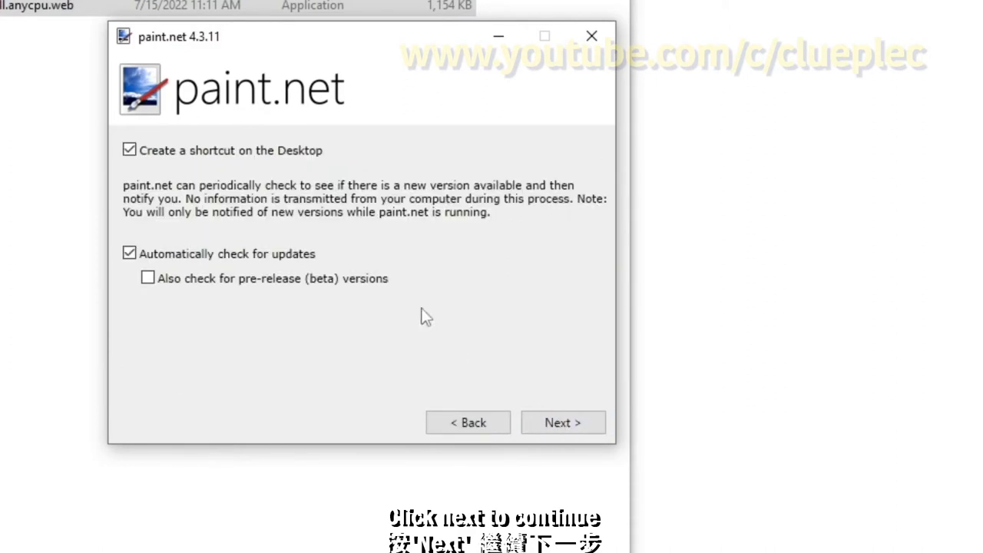
pyautogui.click(562, 422)
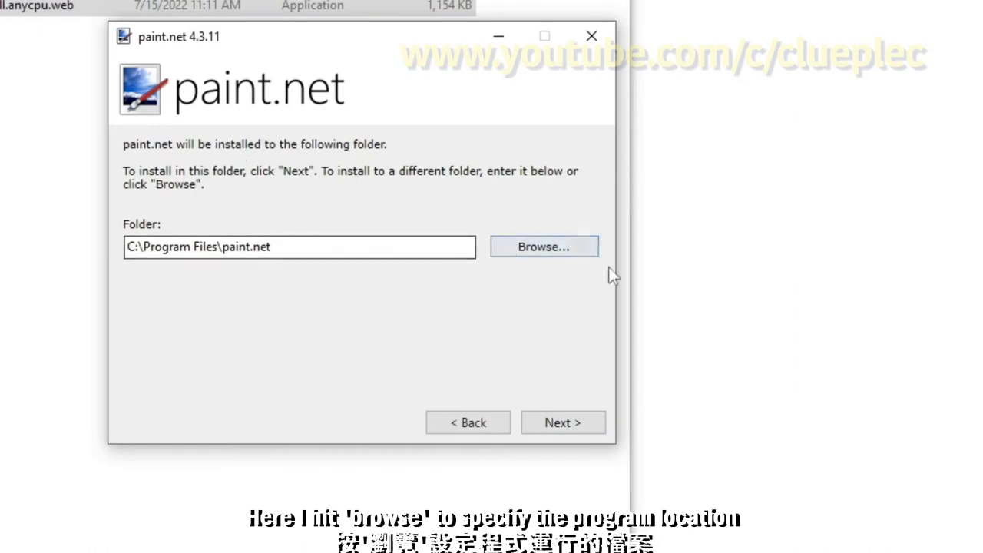
# Install into D:\Program Files\paint_net and finish the setup, launching paint.net
pyautogui.click(544, 246)
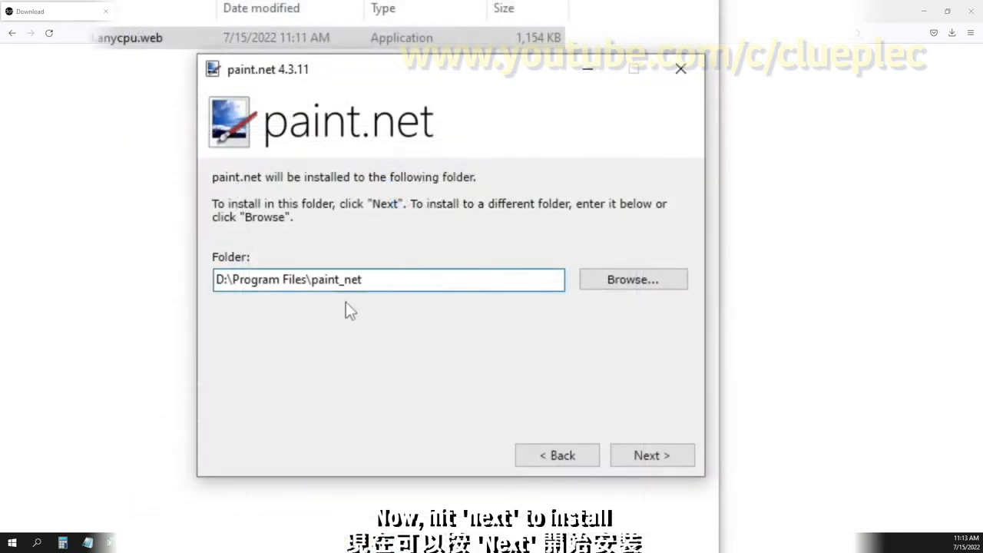
pyautogui.click(651, 455)
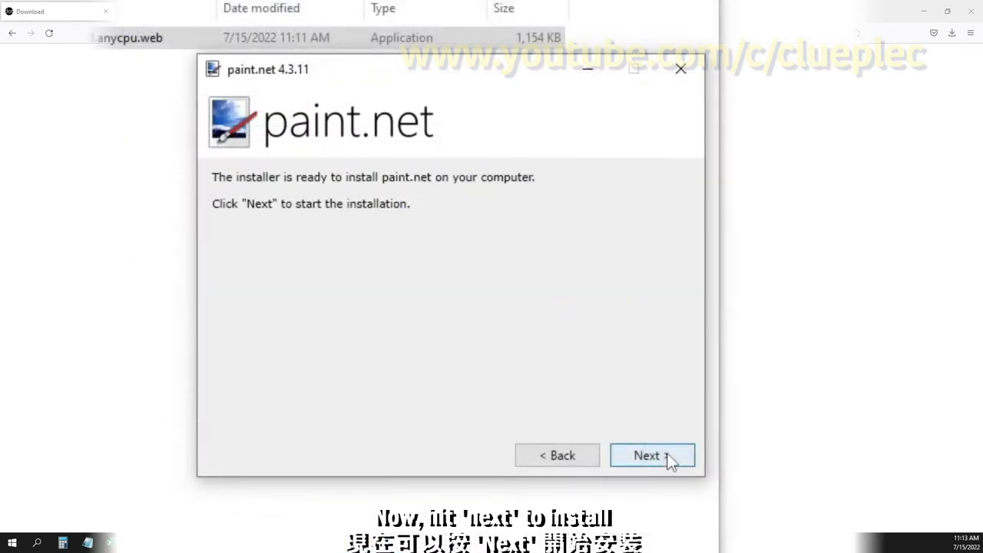
pyautogui.click(651, 454)
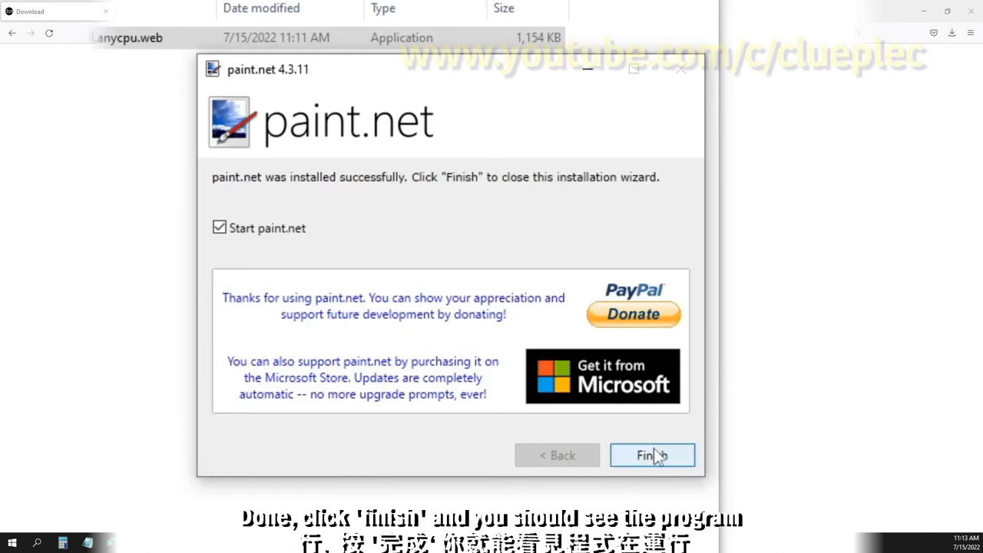
pyautogui.click(651, 455)
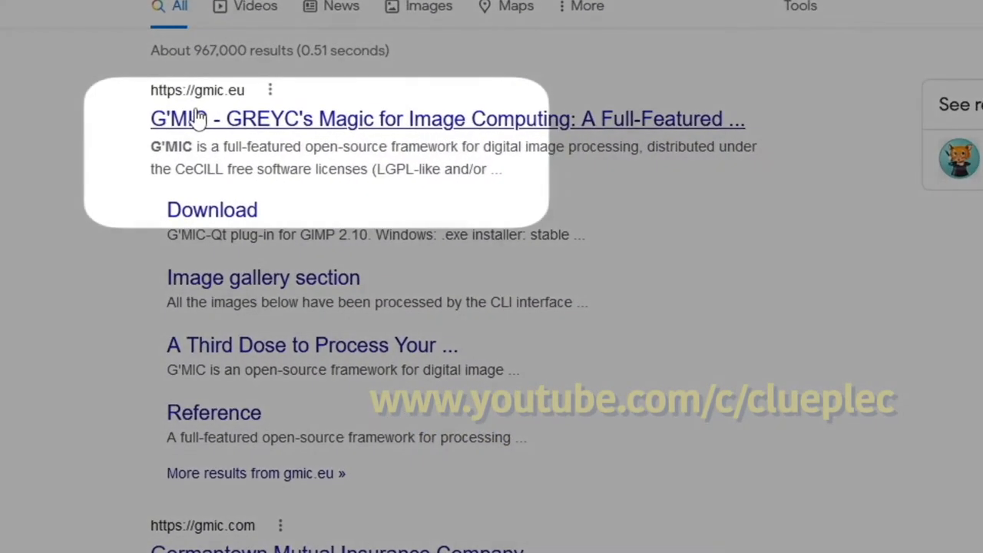
pyautogui.moveTo(212, 209)
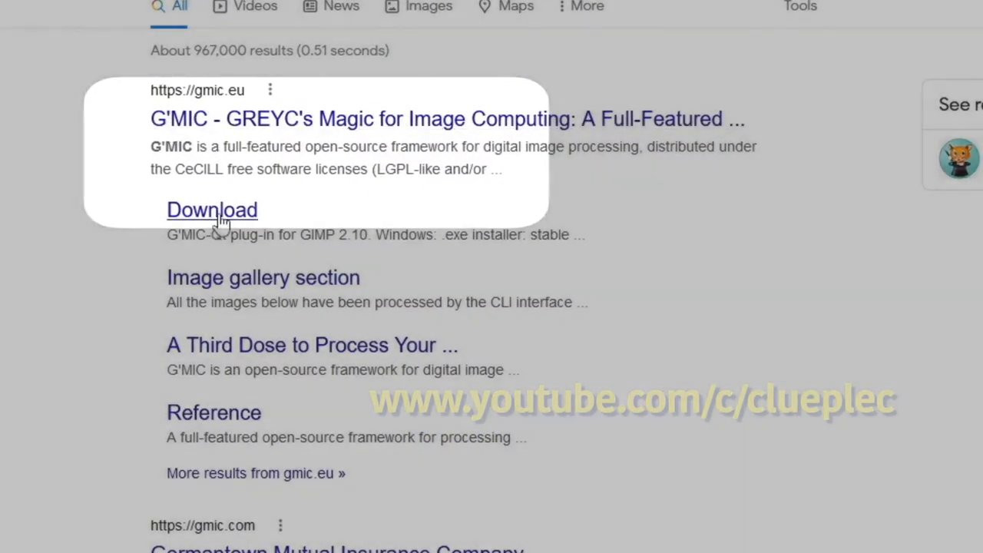
# From gmic.eu's download page, get the stable G'MIC-Qt plug-in for Paint.NET as Gmic_win64.zip from GitHub
pyautogui.click(212, 209)
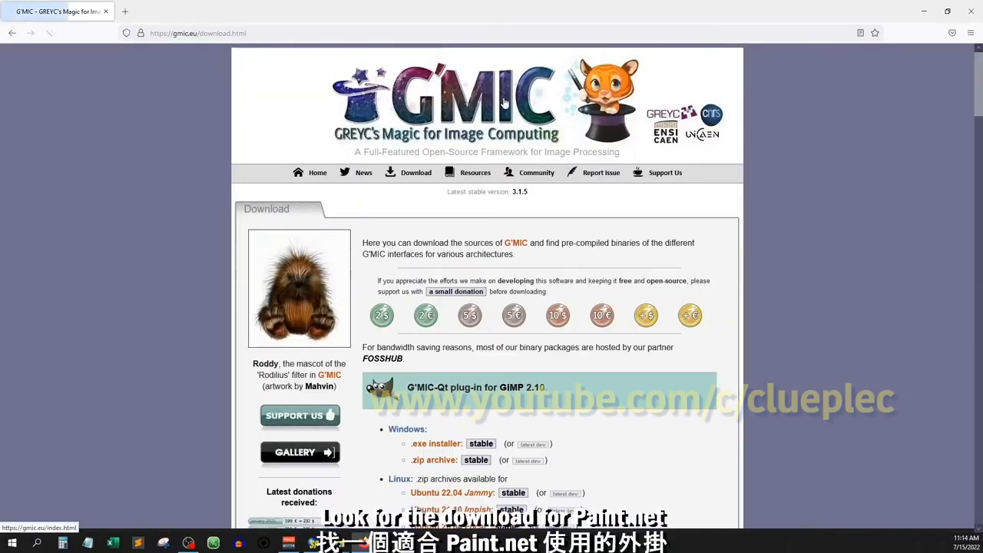
pyautogui.scroll(-3)
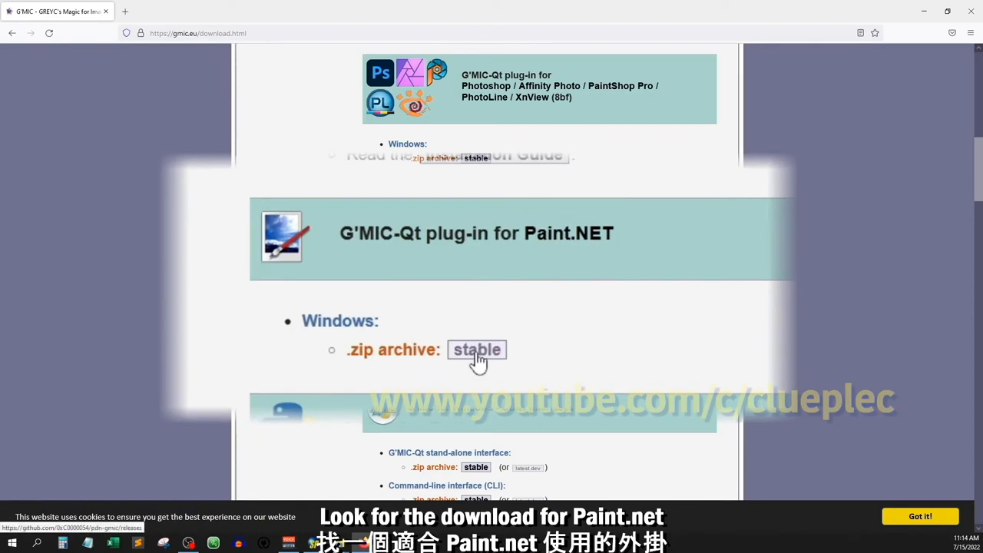
pyautogui.click(476, 350)
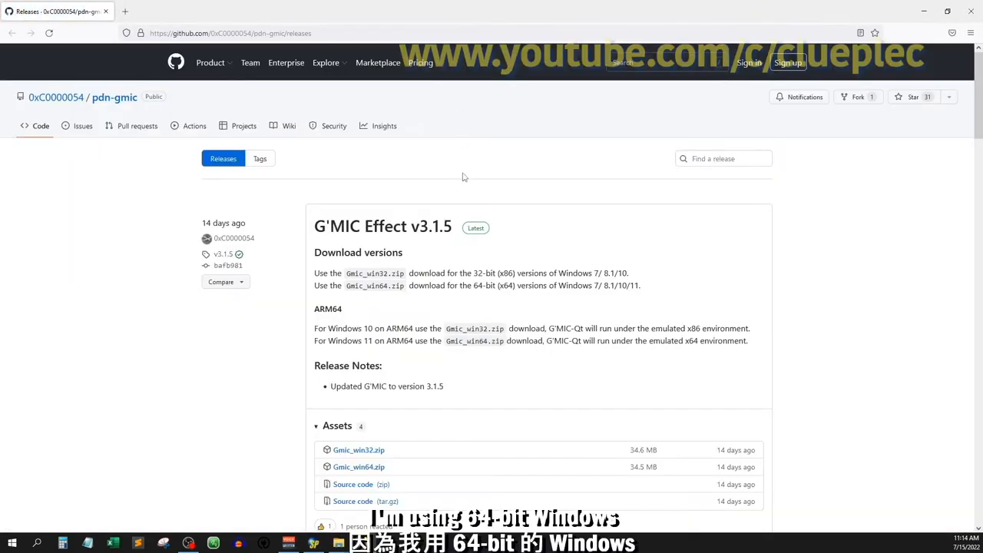
pyautogui.moveTo(870, 55)
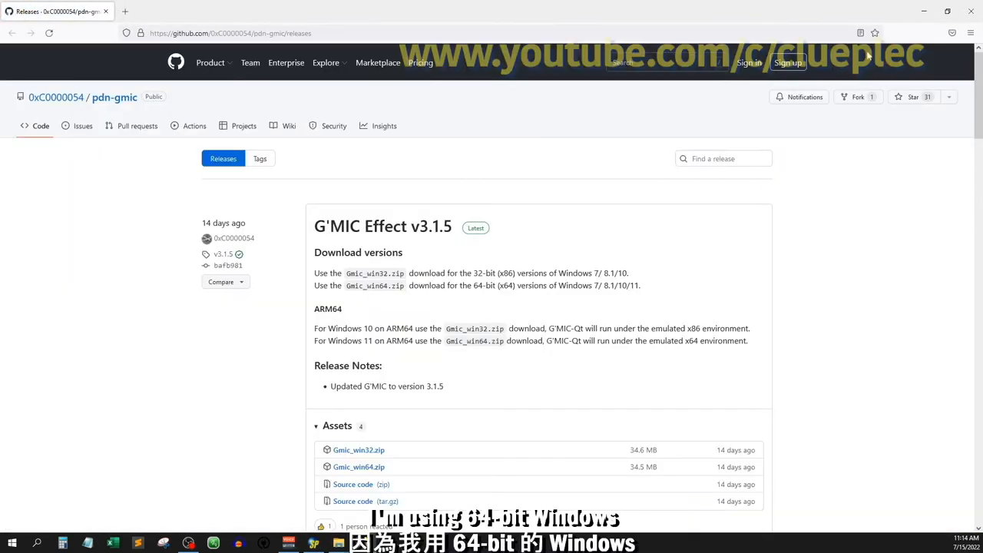
pyautogui.scroll(-3)
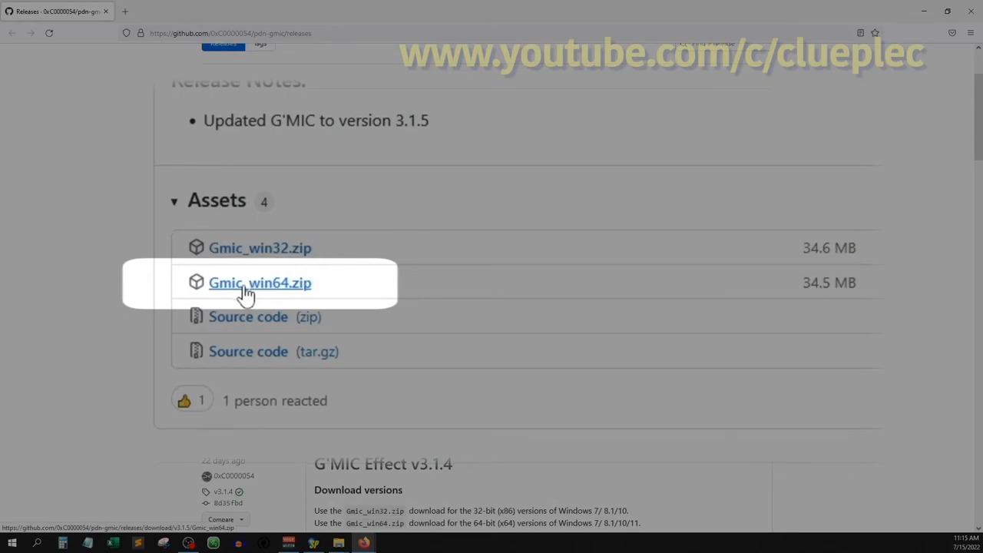
pyautogui.click(260, 282)
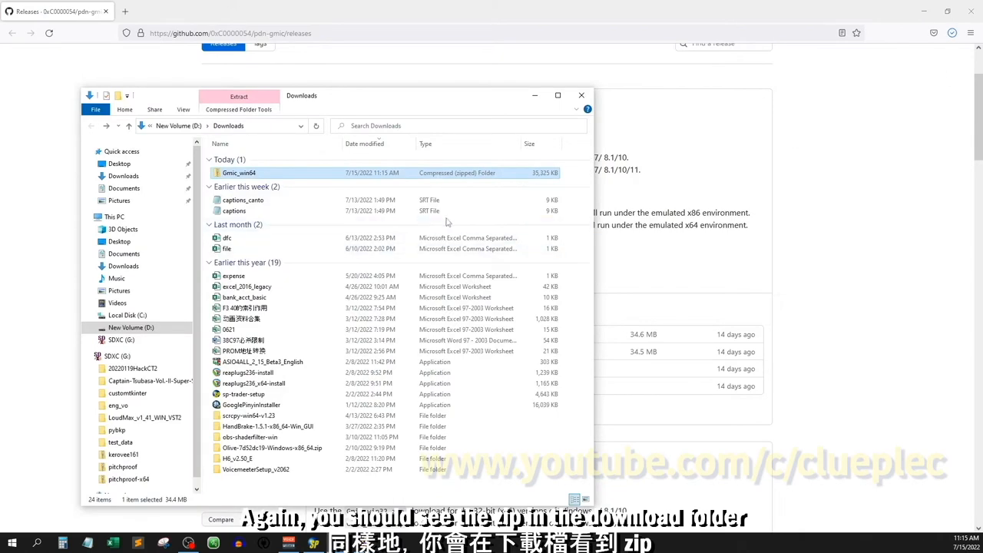
# Extract Gmic_win64.zip into a Gmic_win64 folder in Downloads and close the result window
pyautogui.rightClick(240, 172)
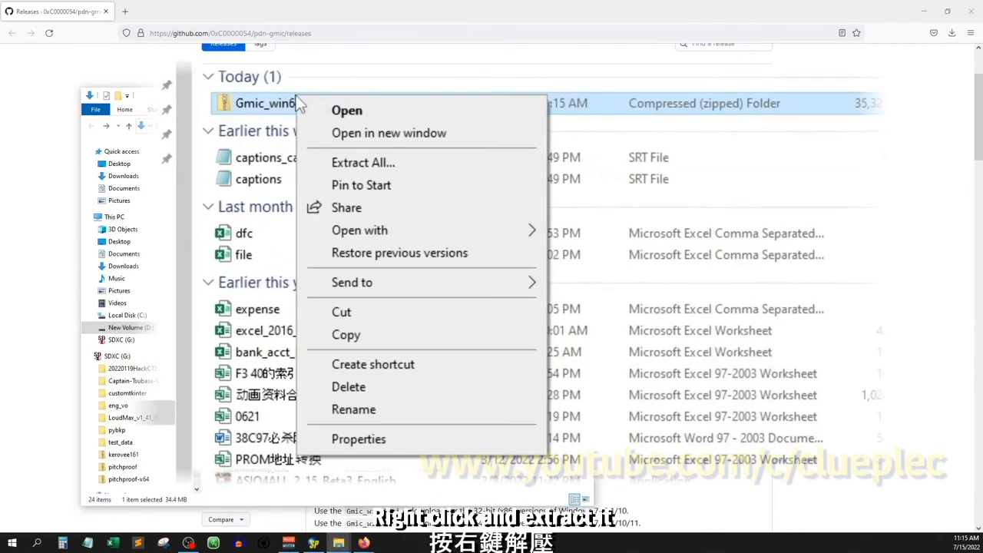
pyautogui.click(363, 163)
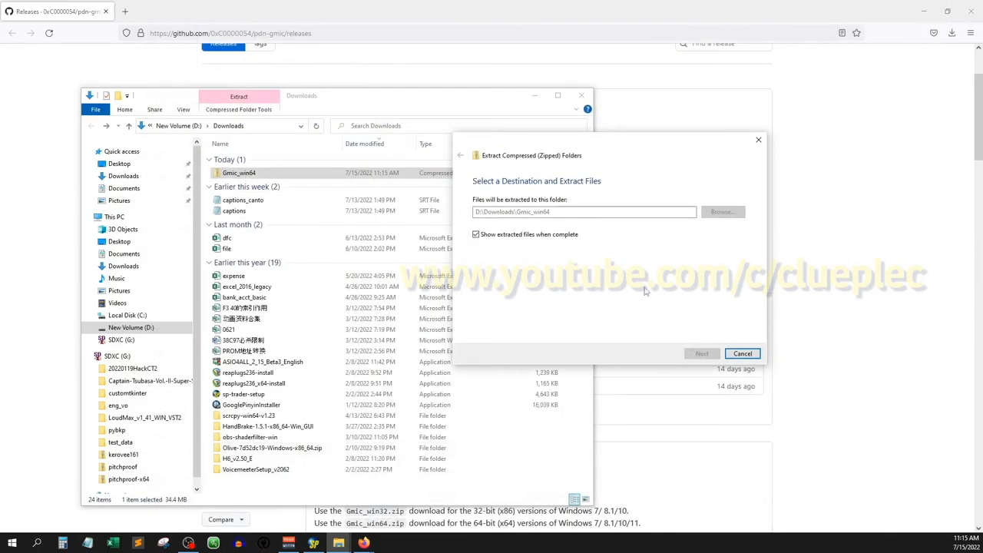
pyautogui.click(700, 353)
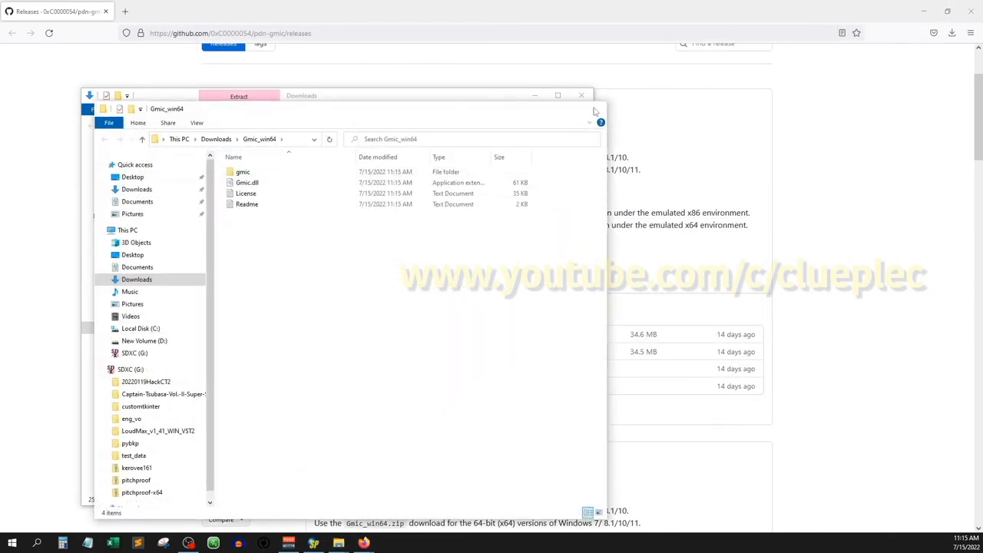
pyautogui.click(304, 225)
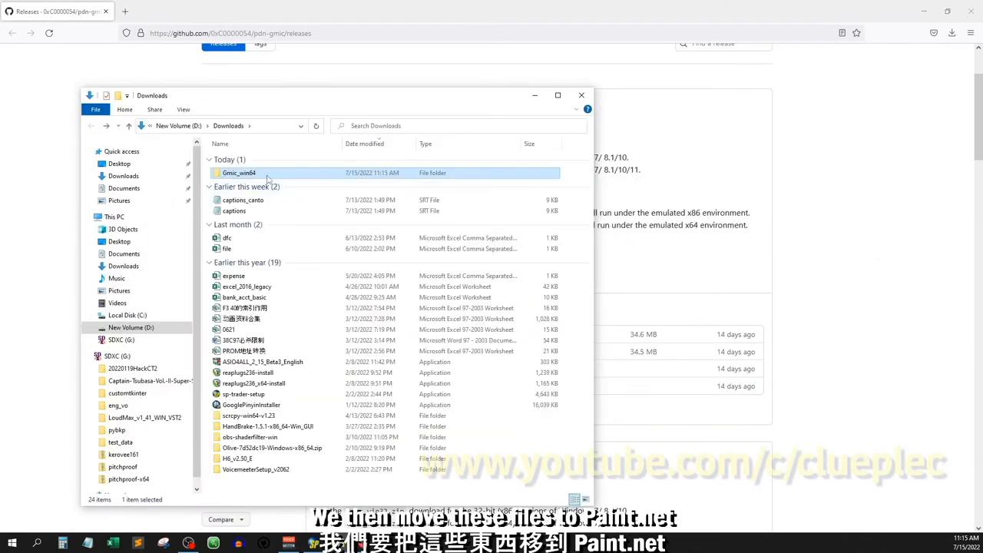
# Cut the Gmic_win64 folder and paste it into paint_net's Effects folder with administrator permission
pyautogui.rightClick(239, 172)
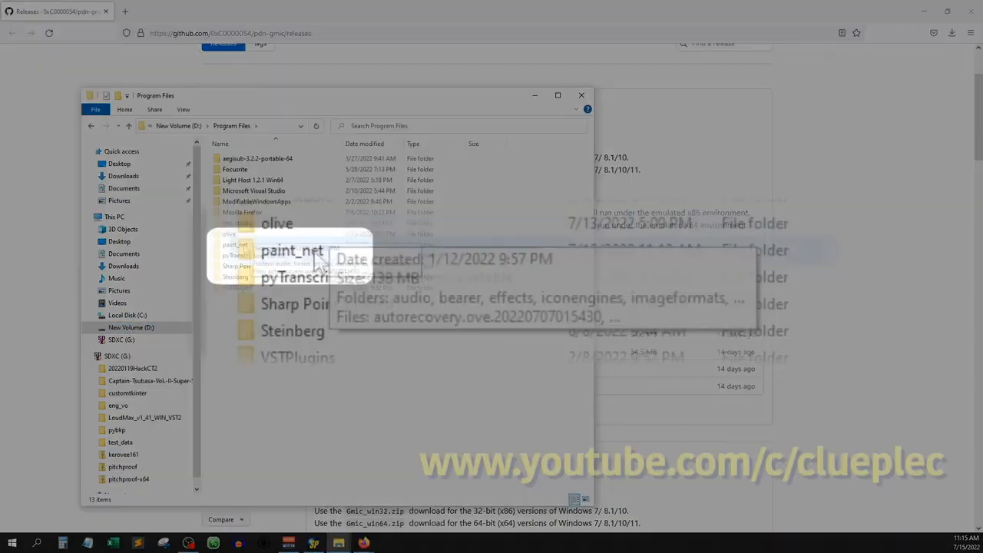
pyautogui.doubleClick(292, 252)
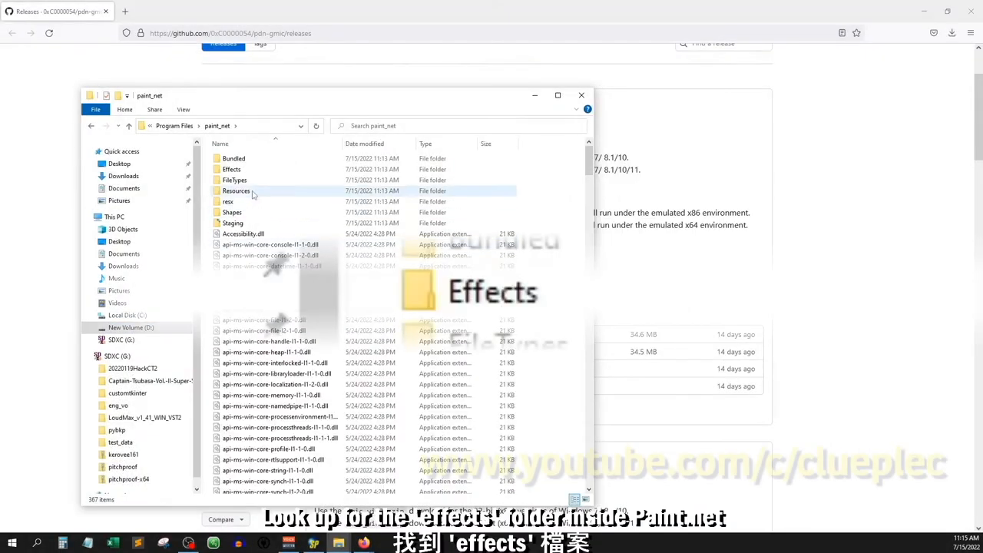
pyautogui.click(232, 169)
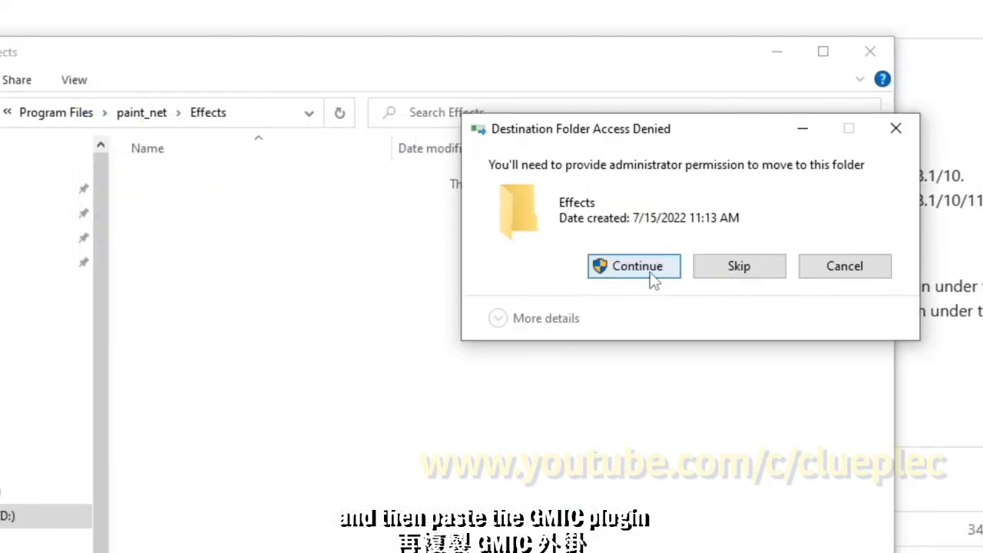
pyautogui.click(633, 266)
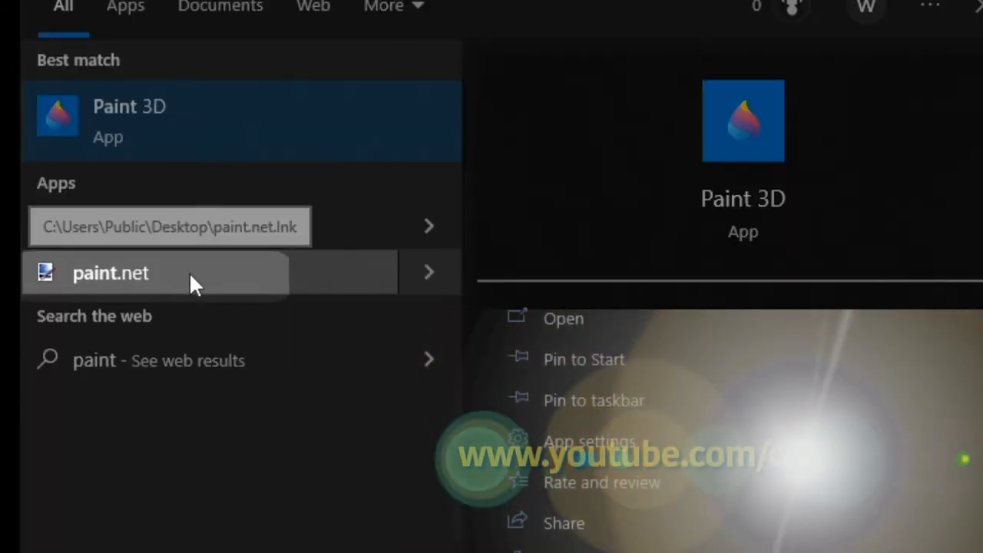
# Start paint.net, load the portrait photo and run Effects > Advanced > G'MIC-Qt on it
pyautogui.click(111, 273)
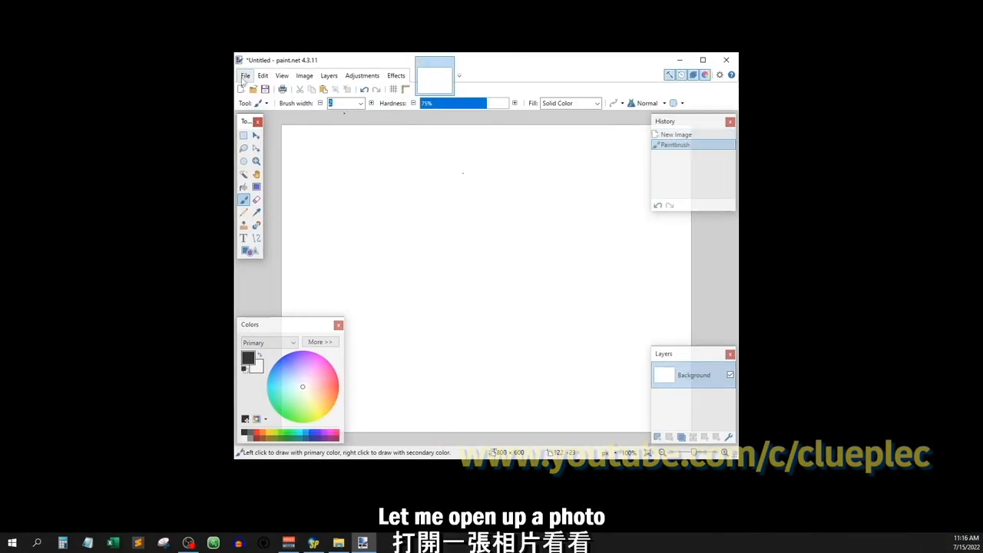
pyautogui.click(253, 89)
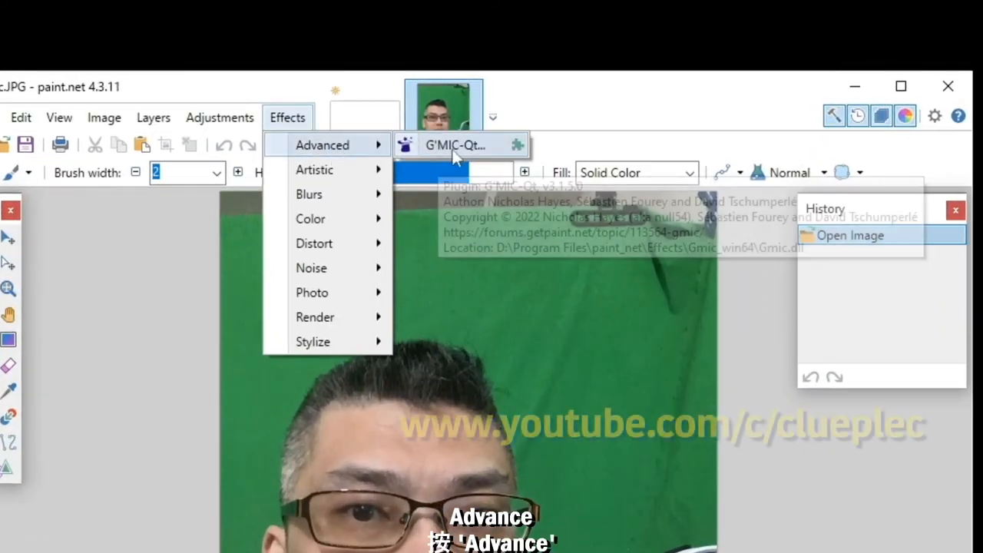
pyautogui.click(455, 144)
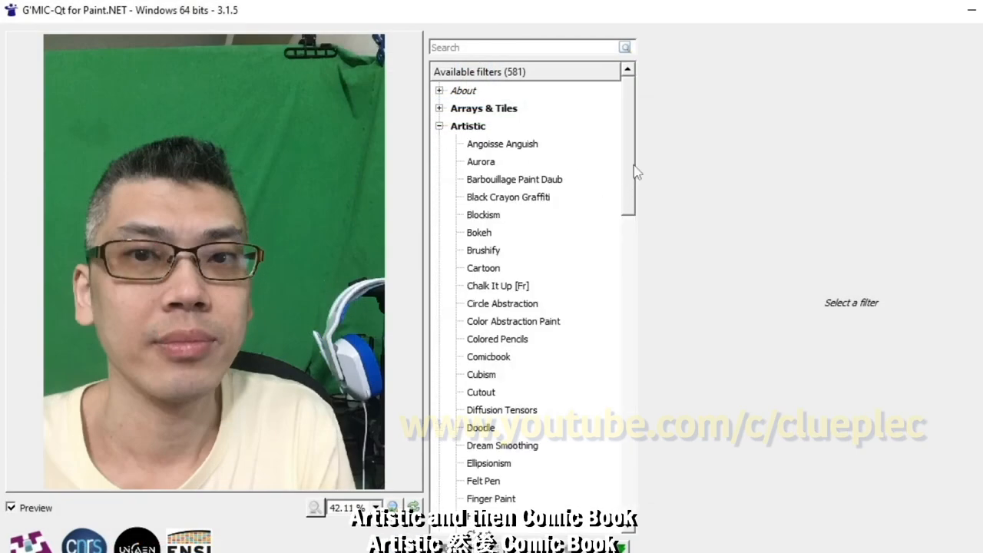
# Apply the Artistic Comicbook filter to the photo with a lowered Luminosity Increase
pyautogui.scroll(-3)
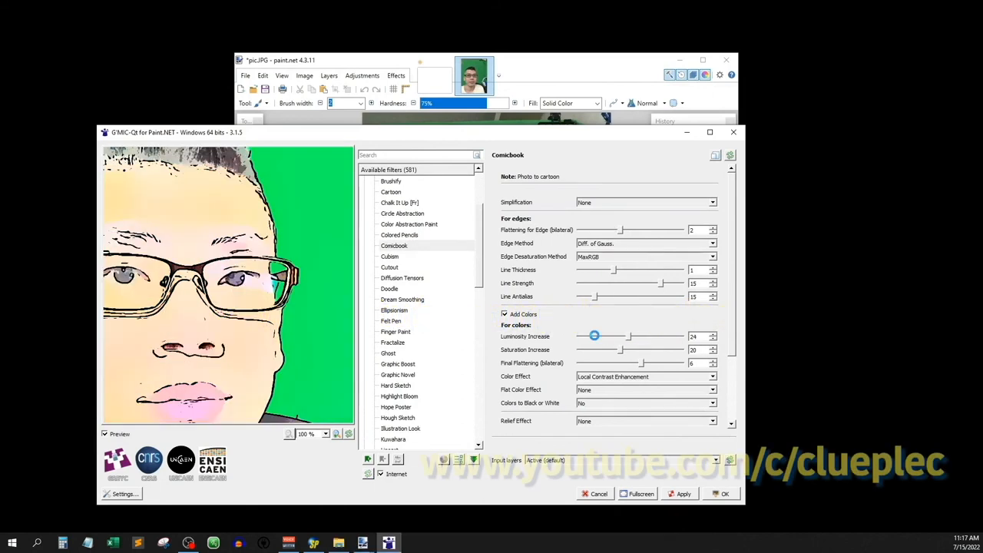
pyautogui.moveTo(624, 335); pyautogui.dragTo(593, 335)
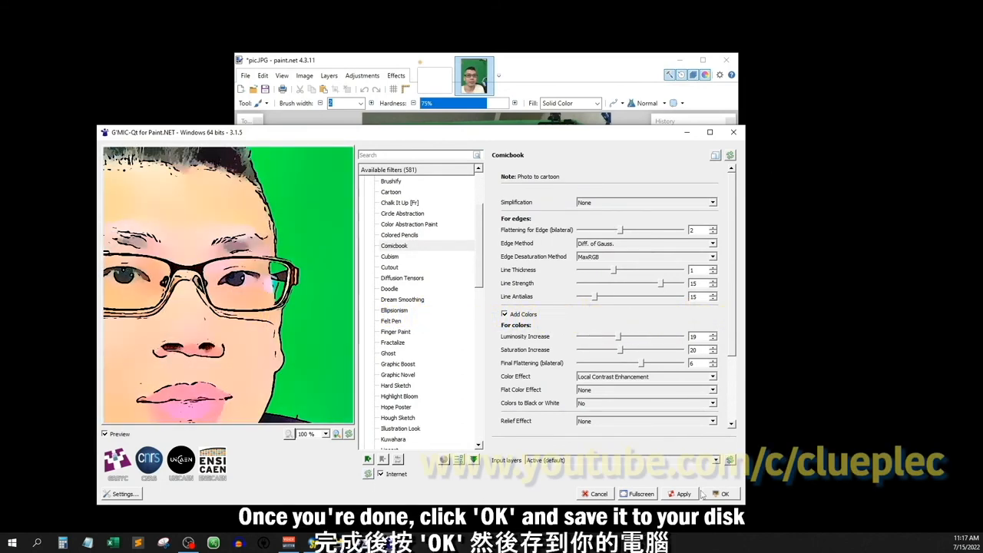
pyautogui.click(393, 246)
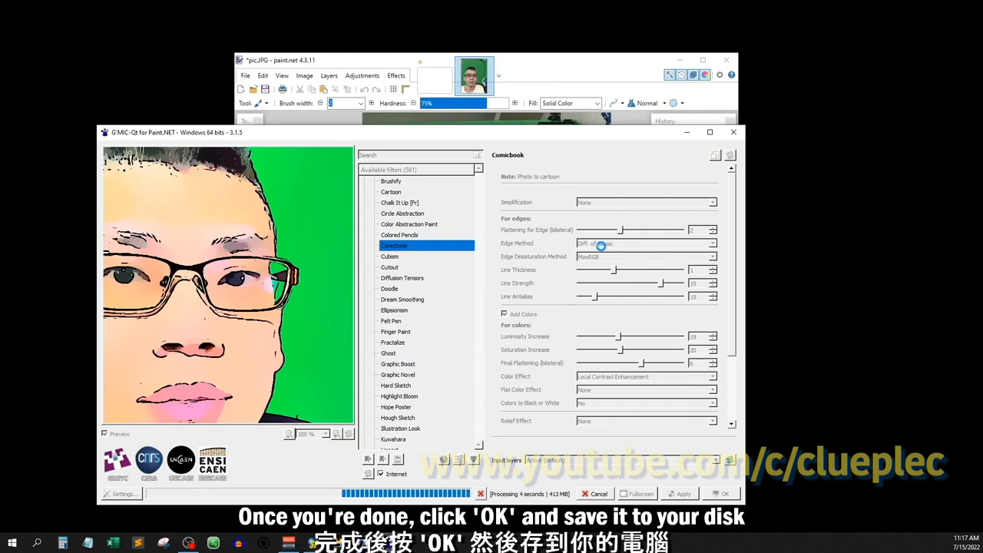
# Begin saving the cartoon result as a new JPEG via Save As
pyautogui.click(246, 74)
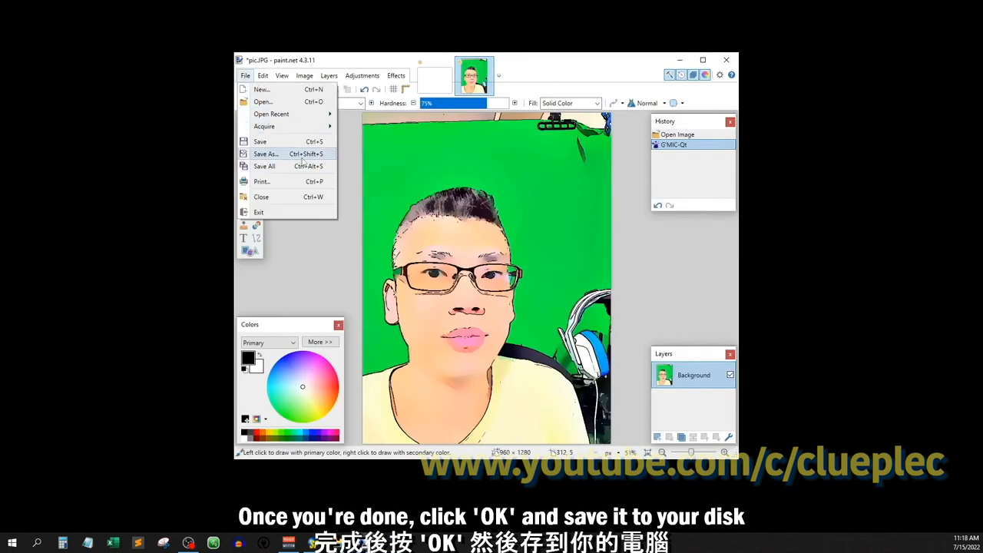
pyautogui.click(264, 153)
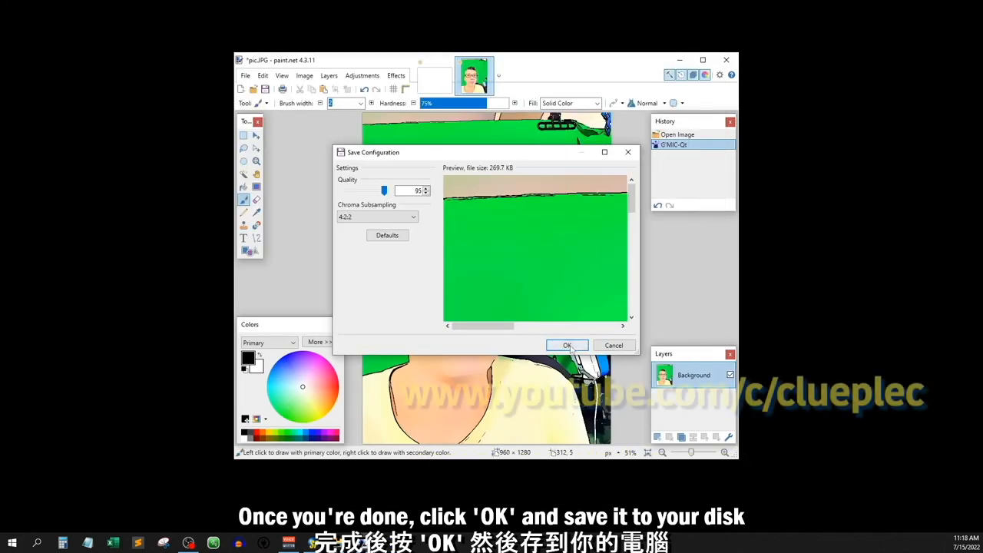